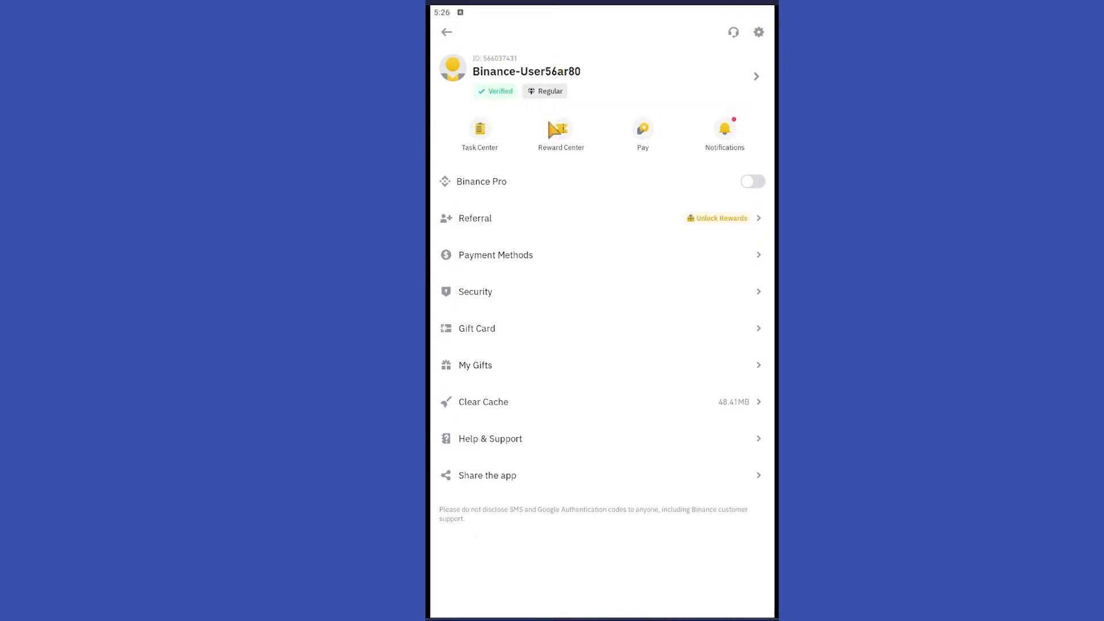
mouse_move(447, 240)
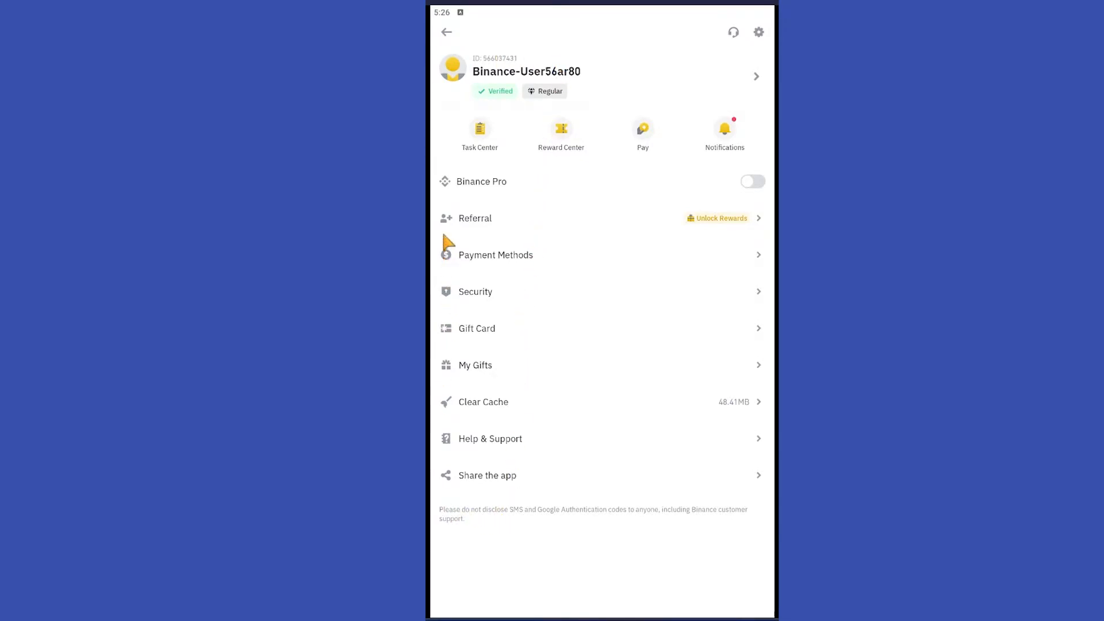
mouse_move(556, 247)
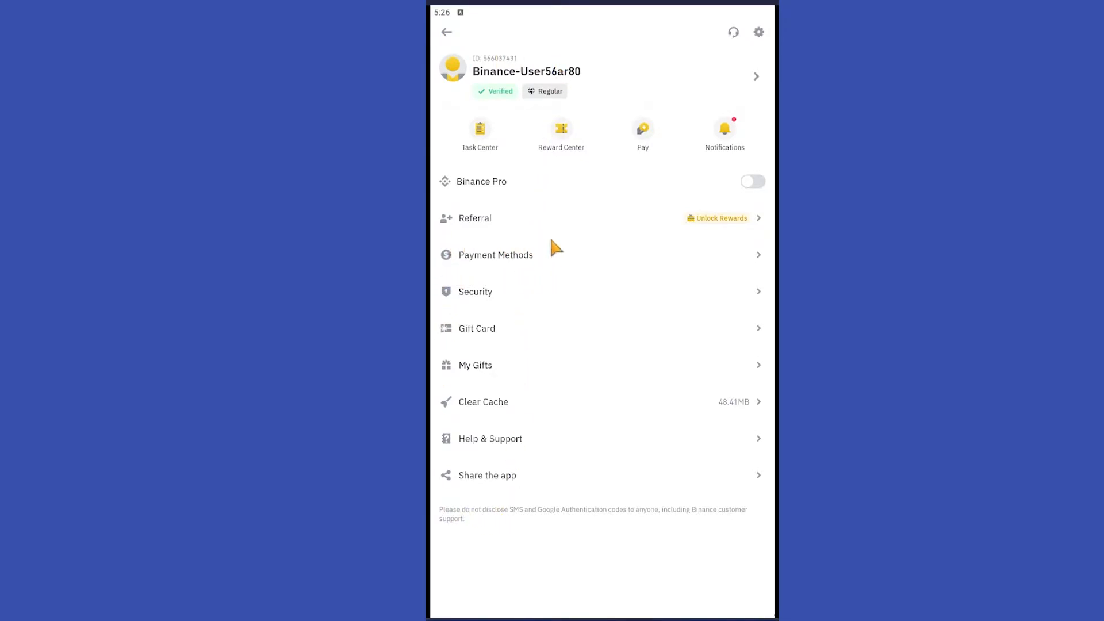
- Open Payment Methods from the profile menu, then the P2P Payment Method(s) list with saved UPI and Bank Transfer entries
left_click(495, 255)
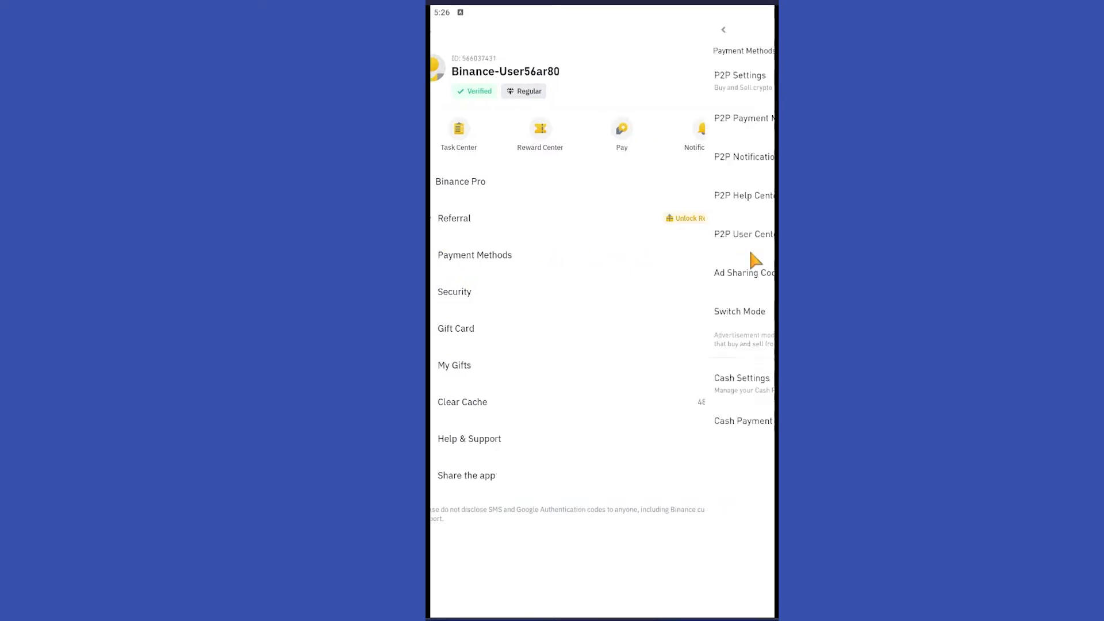
left_click(475, 255)
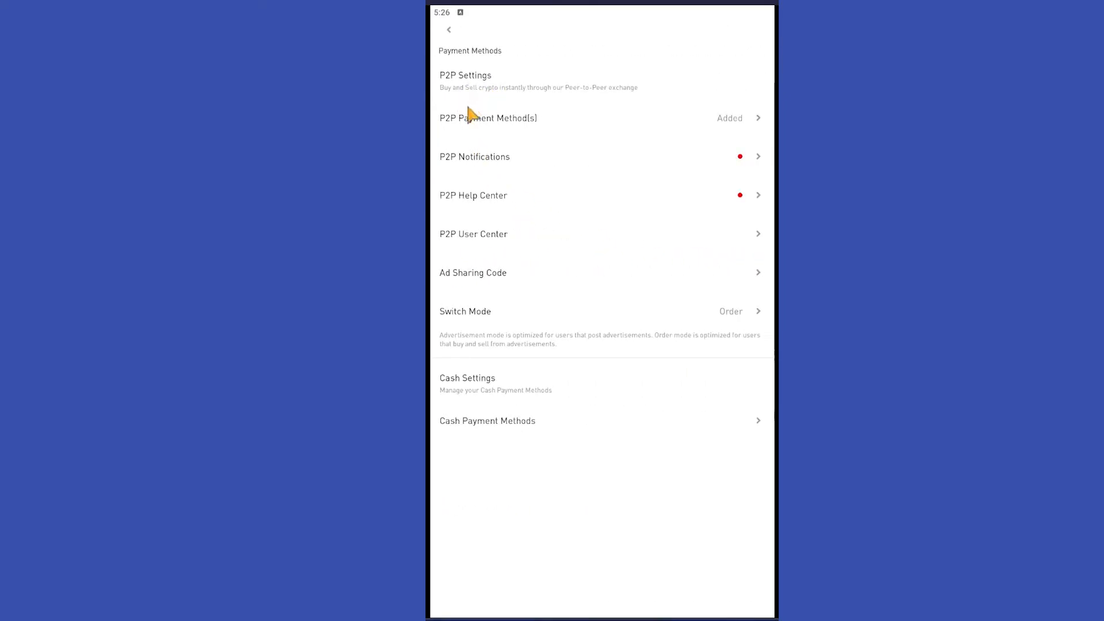
mouse_move(434, 301)
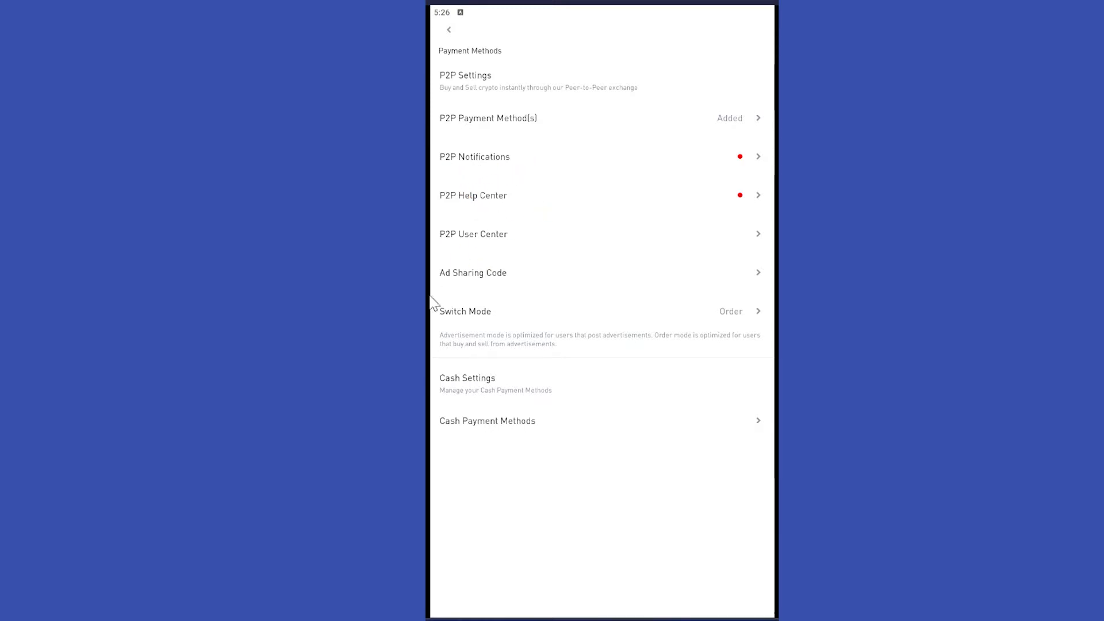
mouse_move(461, 139)
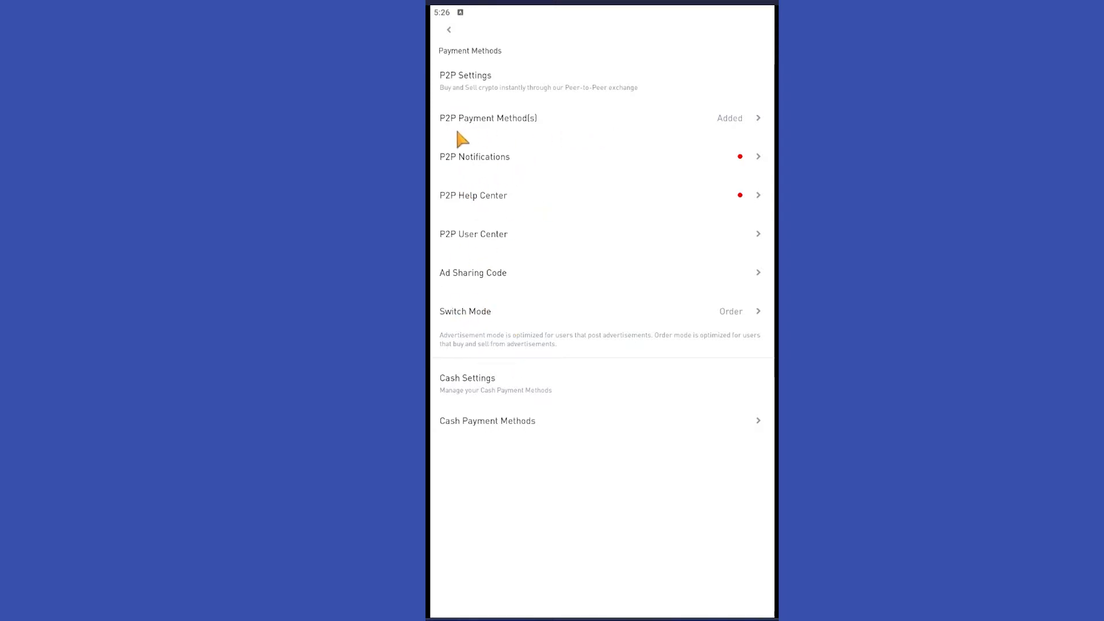
mouse_move(557, 114)
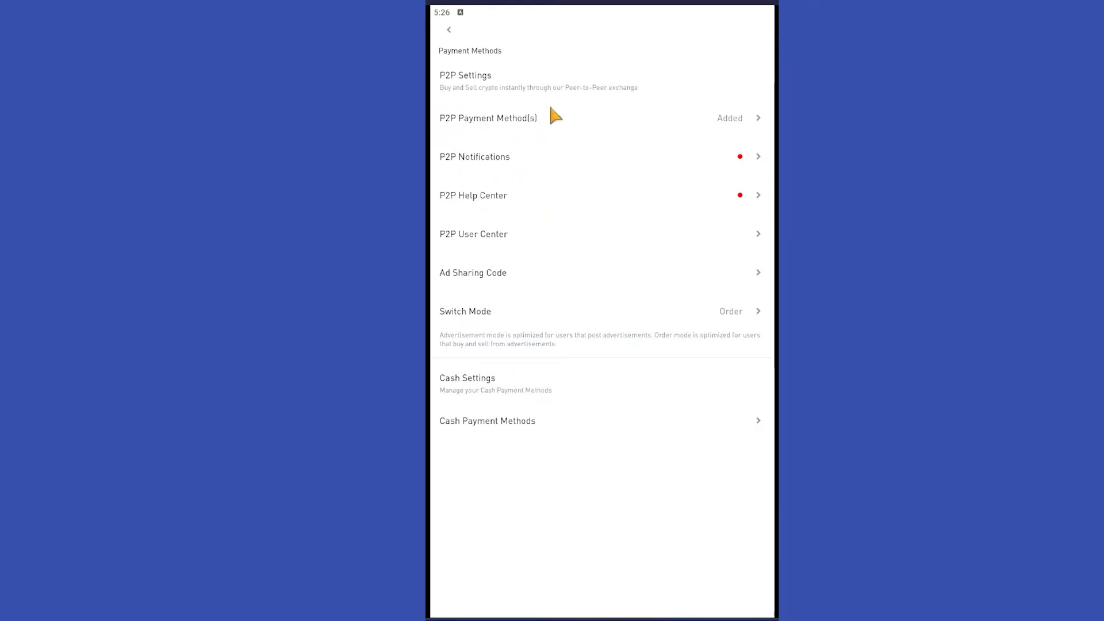
mouse_move(736, 128)
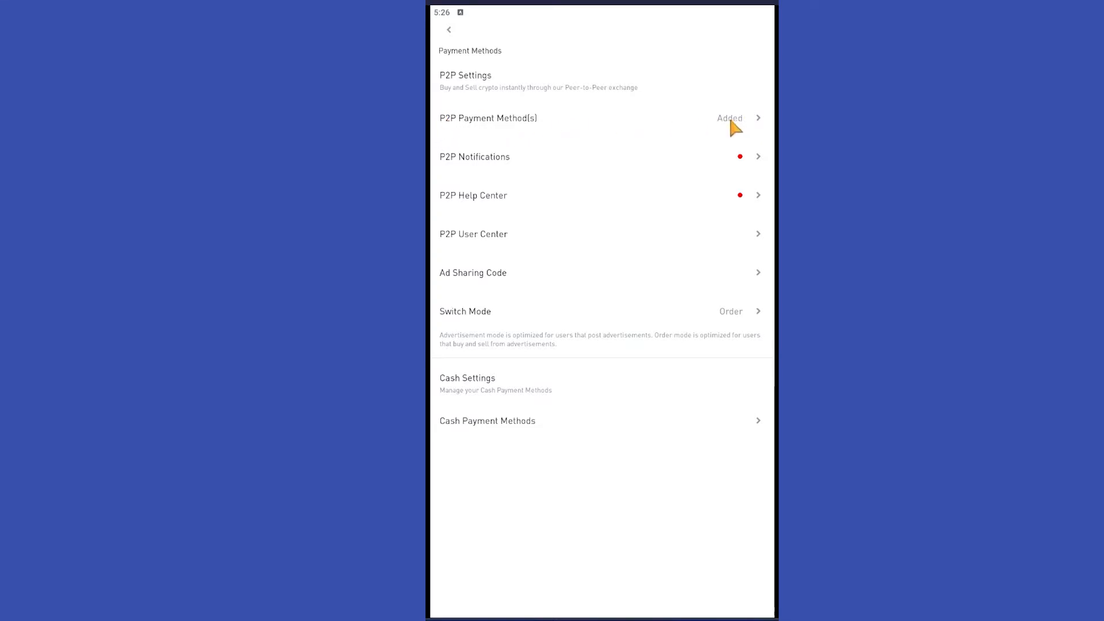
left_click(598, 117)
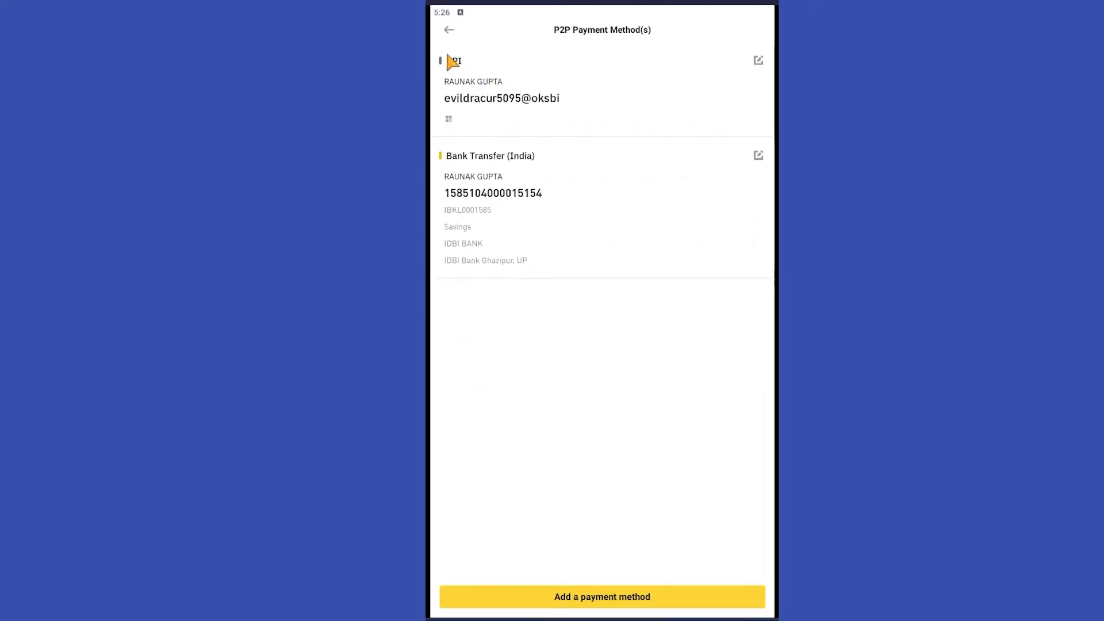
mouse_move(556, 152)
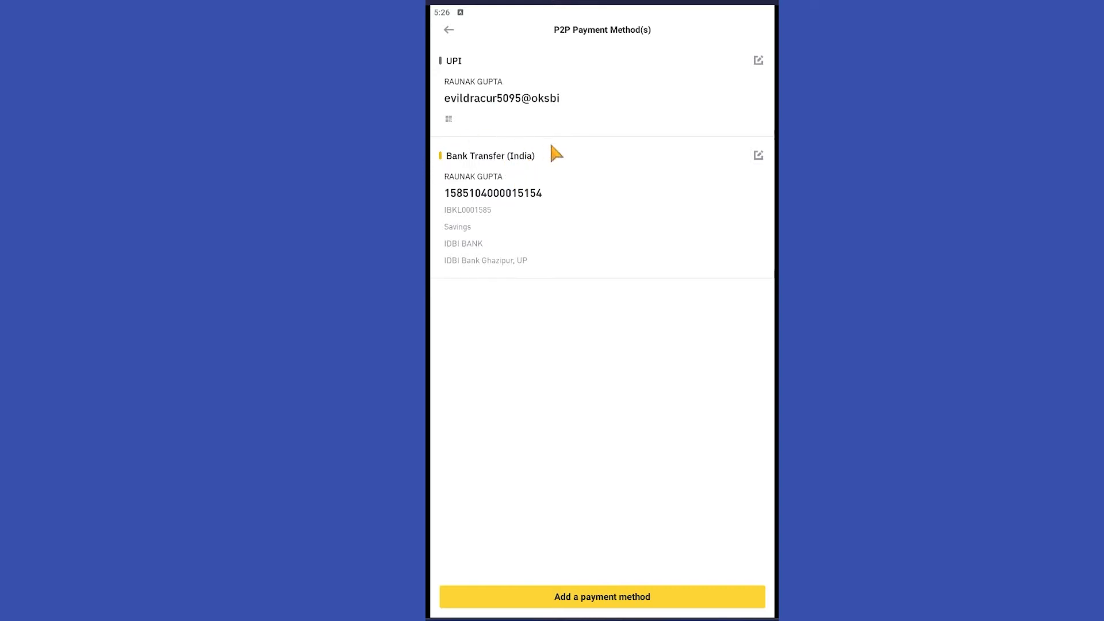
mouse_move(626, 597)
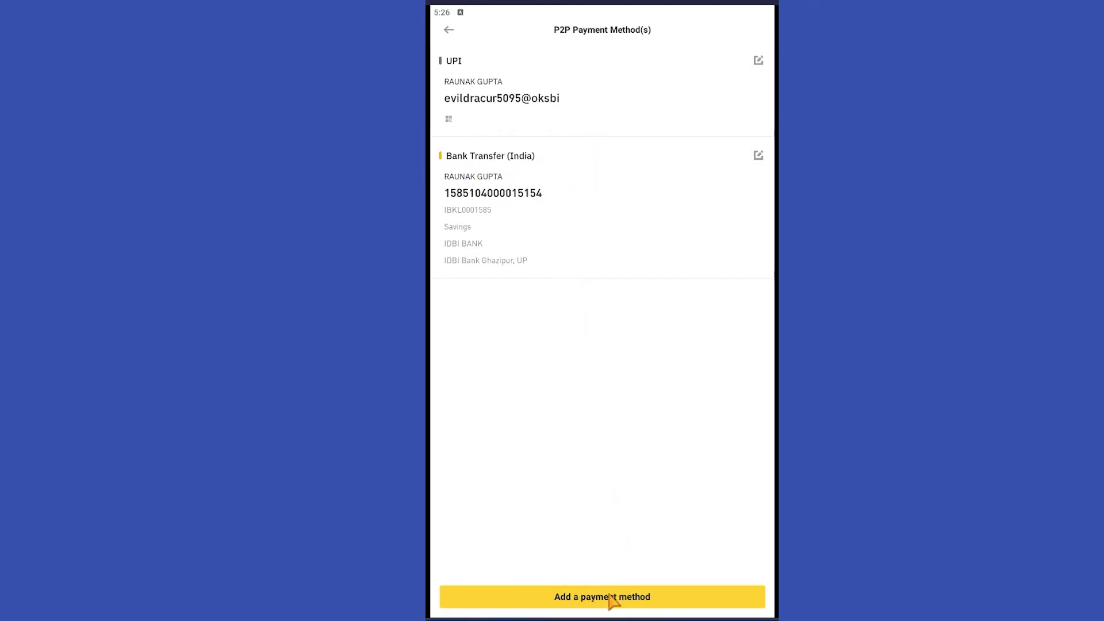
- Start adding a new P2P payment method, bringing up the All Payment Methods catalogue
left_click(601, 597)
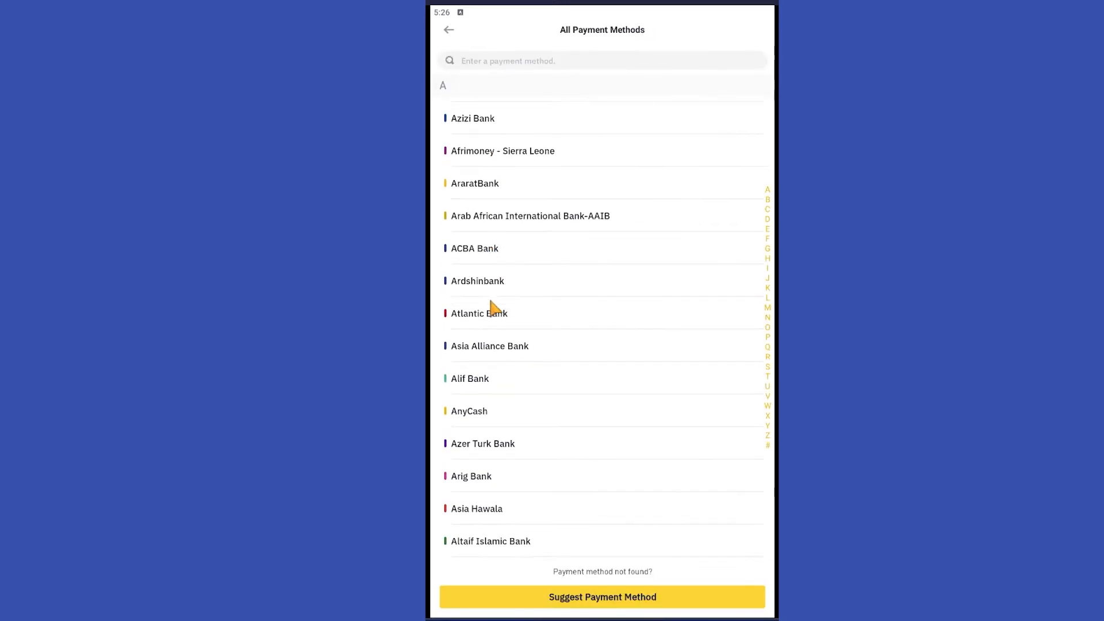
- Jump to the P section of the catalogue, showing PayID, Palmpay and Pix
scroll("down", 3)
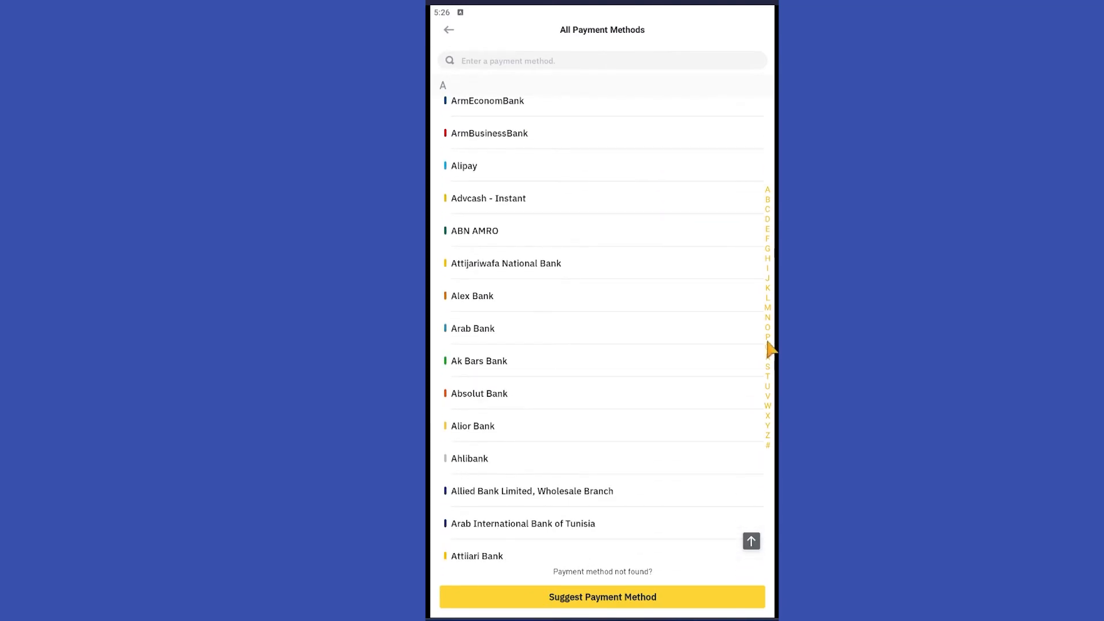
left_click(766, 346)
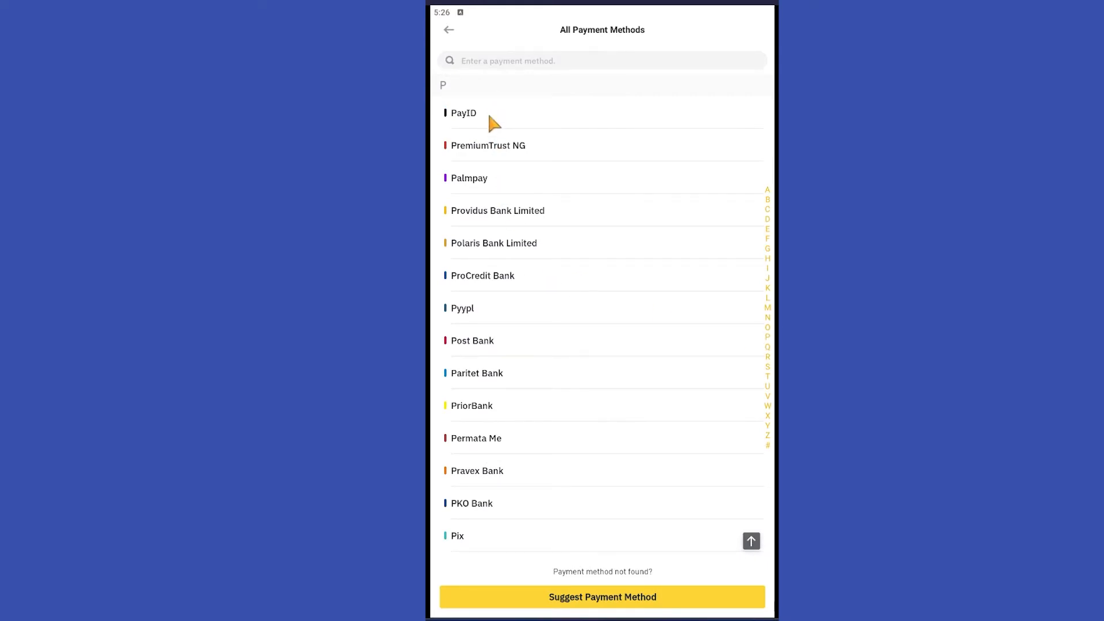
mouse_move(488, 284)
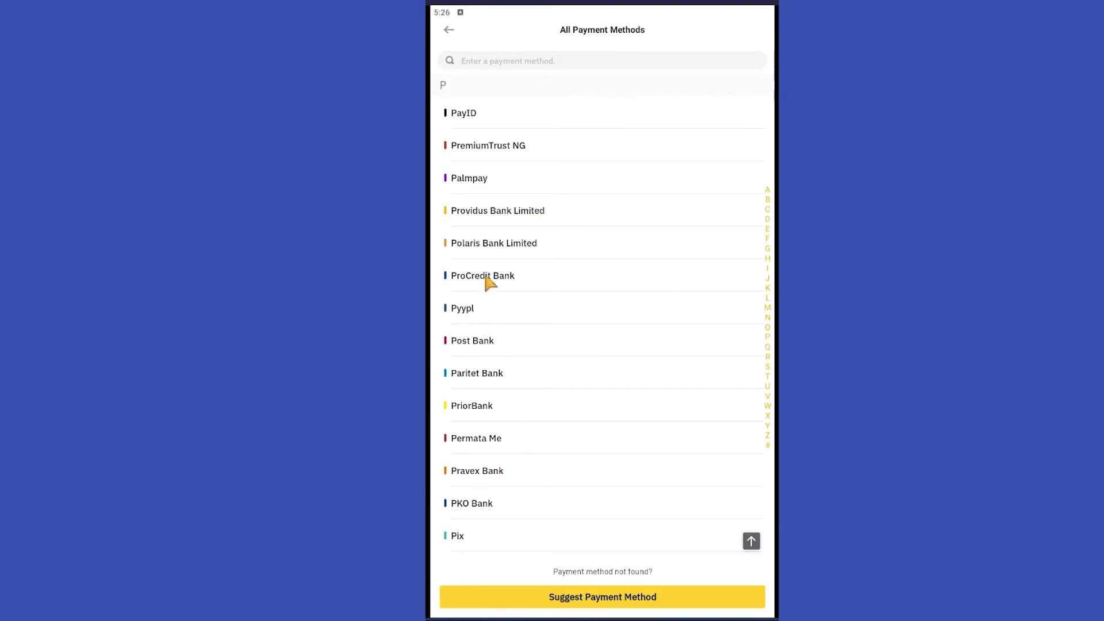
- Open the Add PayID form, then back out unsaved to the Payment Methods settings
left_click(462, 112)
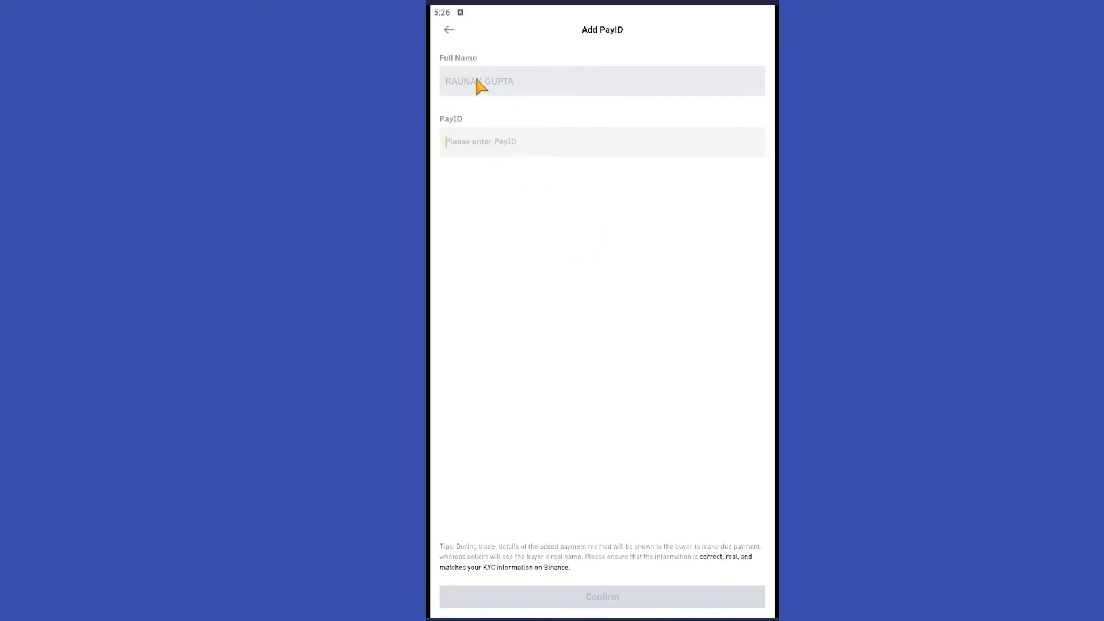
left_click(448, 30)
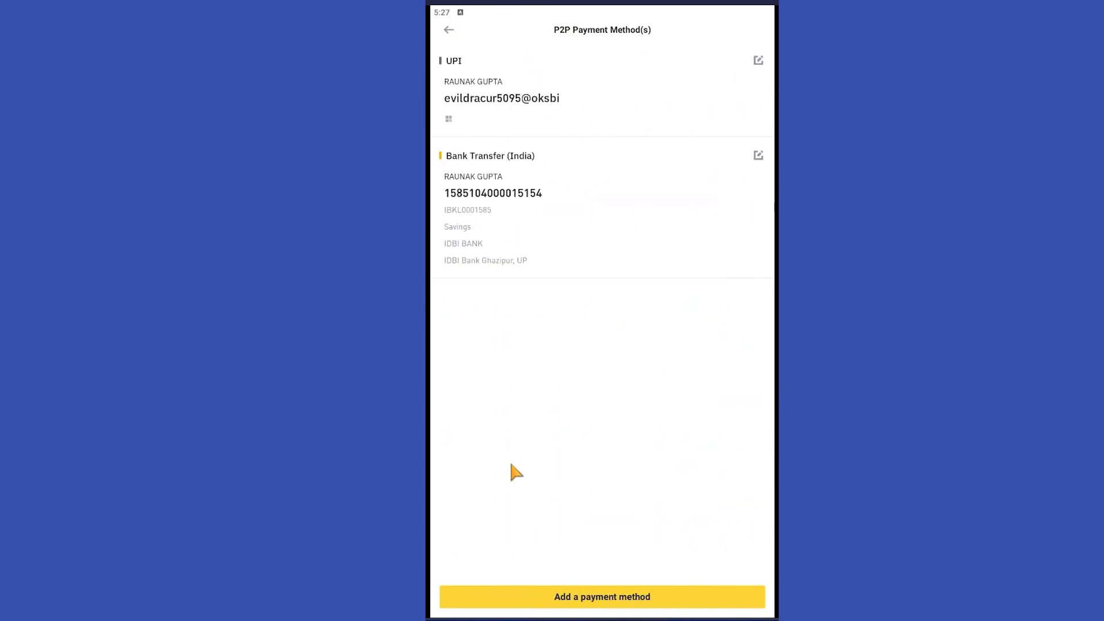
left_click(449, 30)
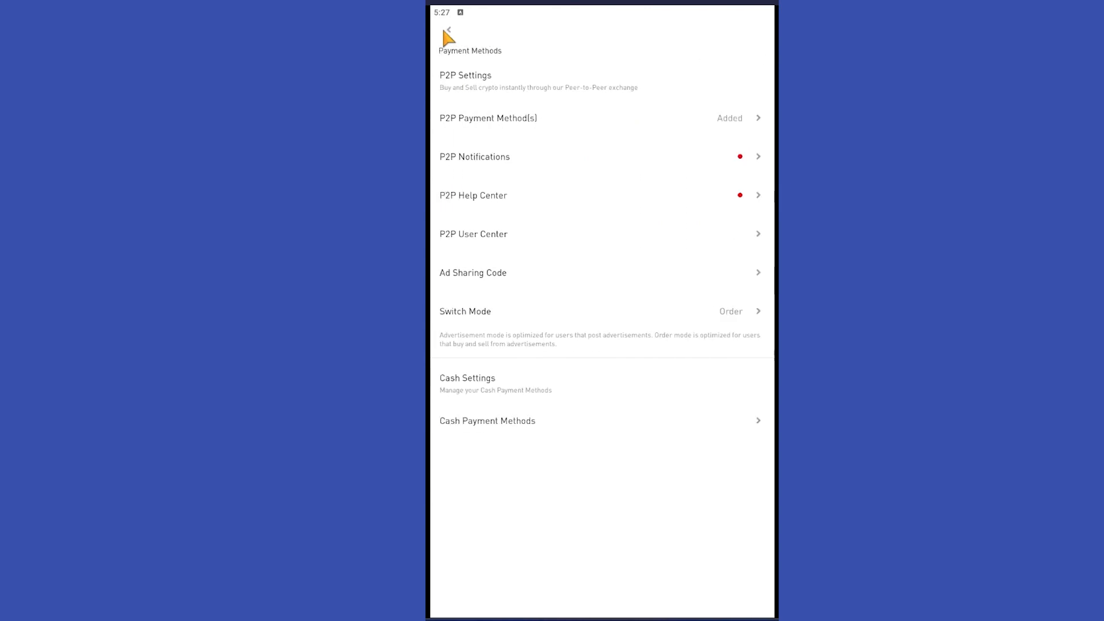